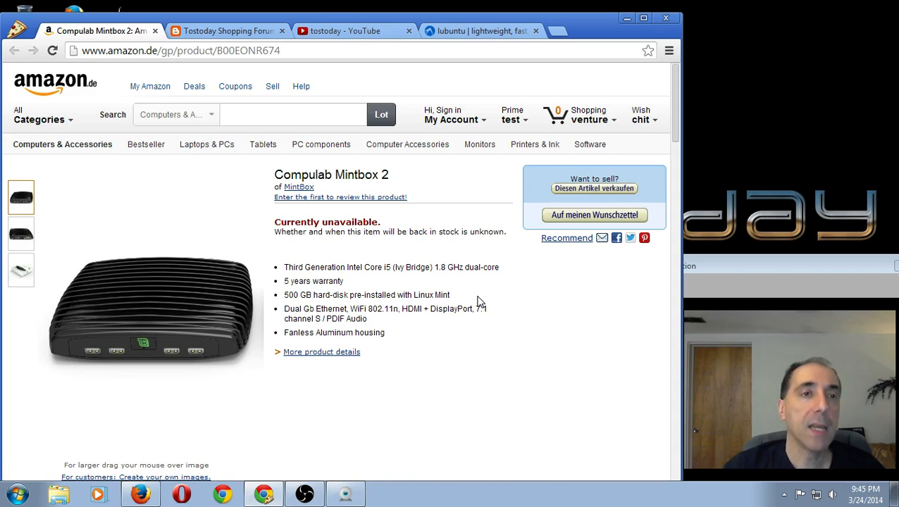
# Step: Show the Lubuntu home page with its download links, then move to the TotalOSToday shop blog
pyautogui.click(482, 31)
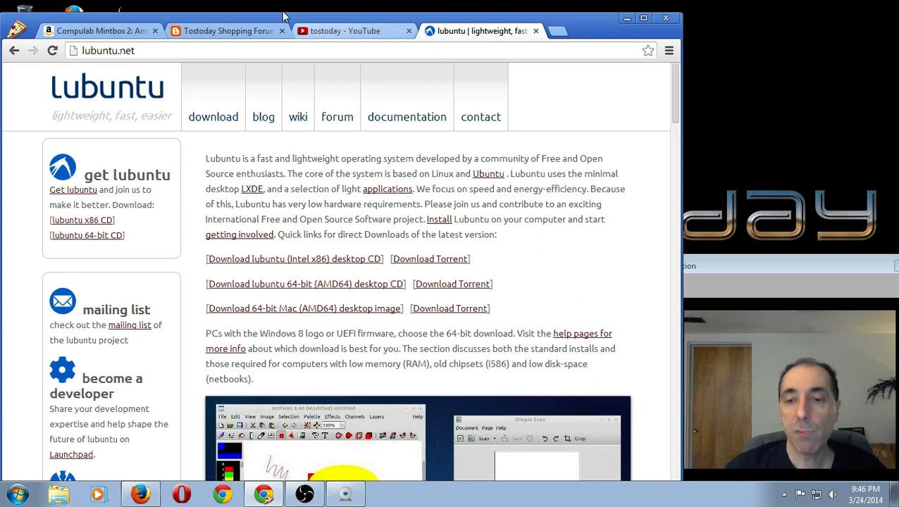
pyautogui.click(226, 31)
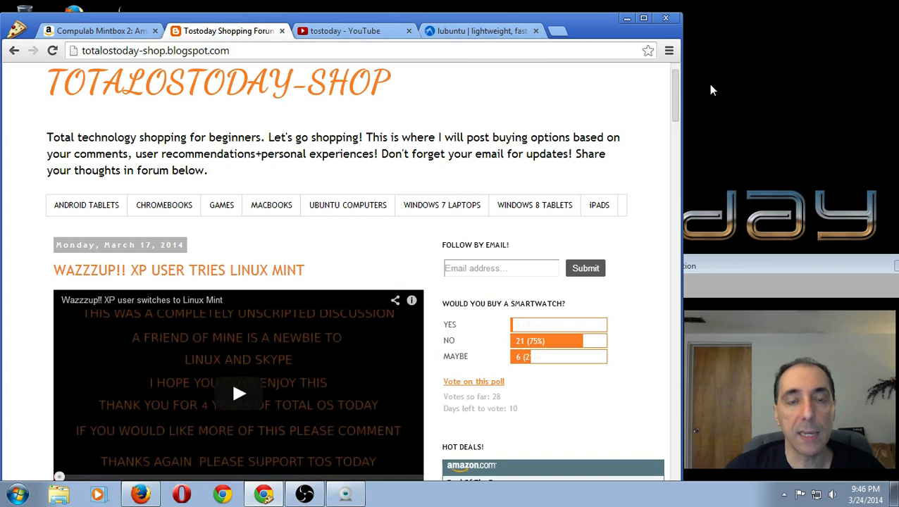
pyautogui.moveTo(578, 343)
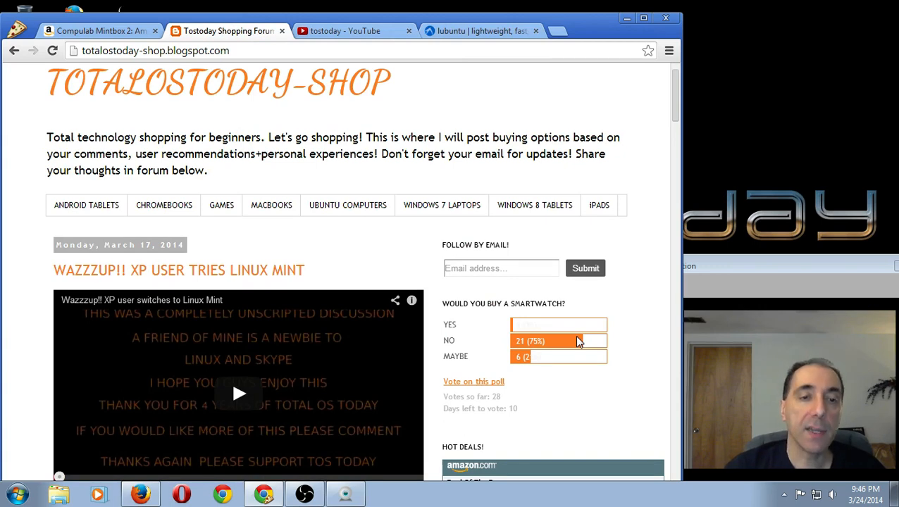
# Step: Reveal the smartwatch poll's Yes/No/Maybe voting choices, then move to the tostoday YouTube channel
pyautogui.click(473, 381)
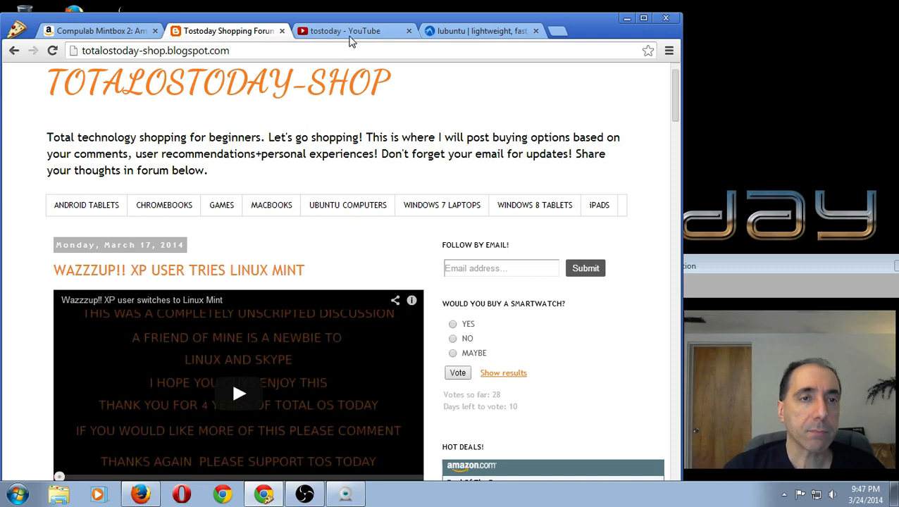
pyautogui.click(353, 31)
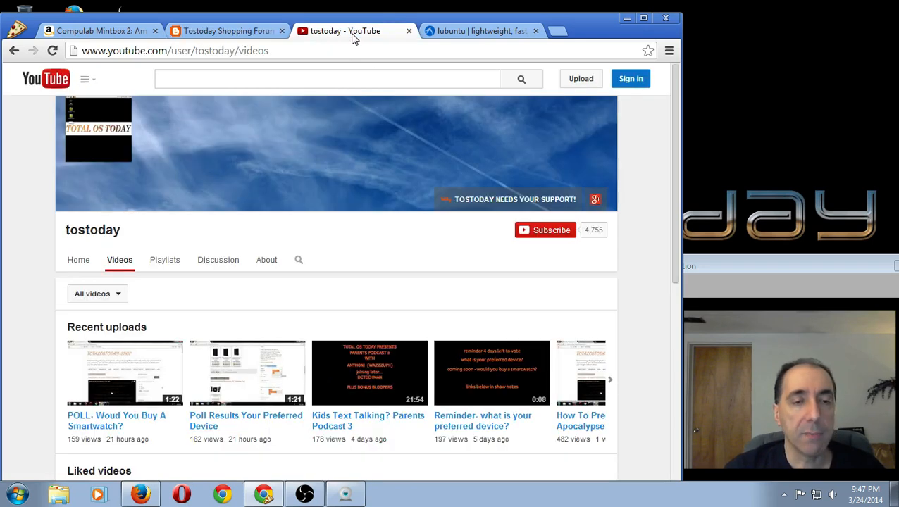